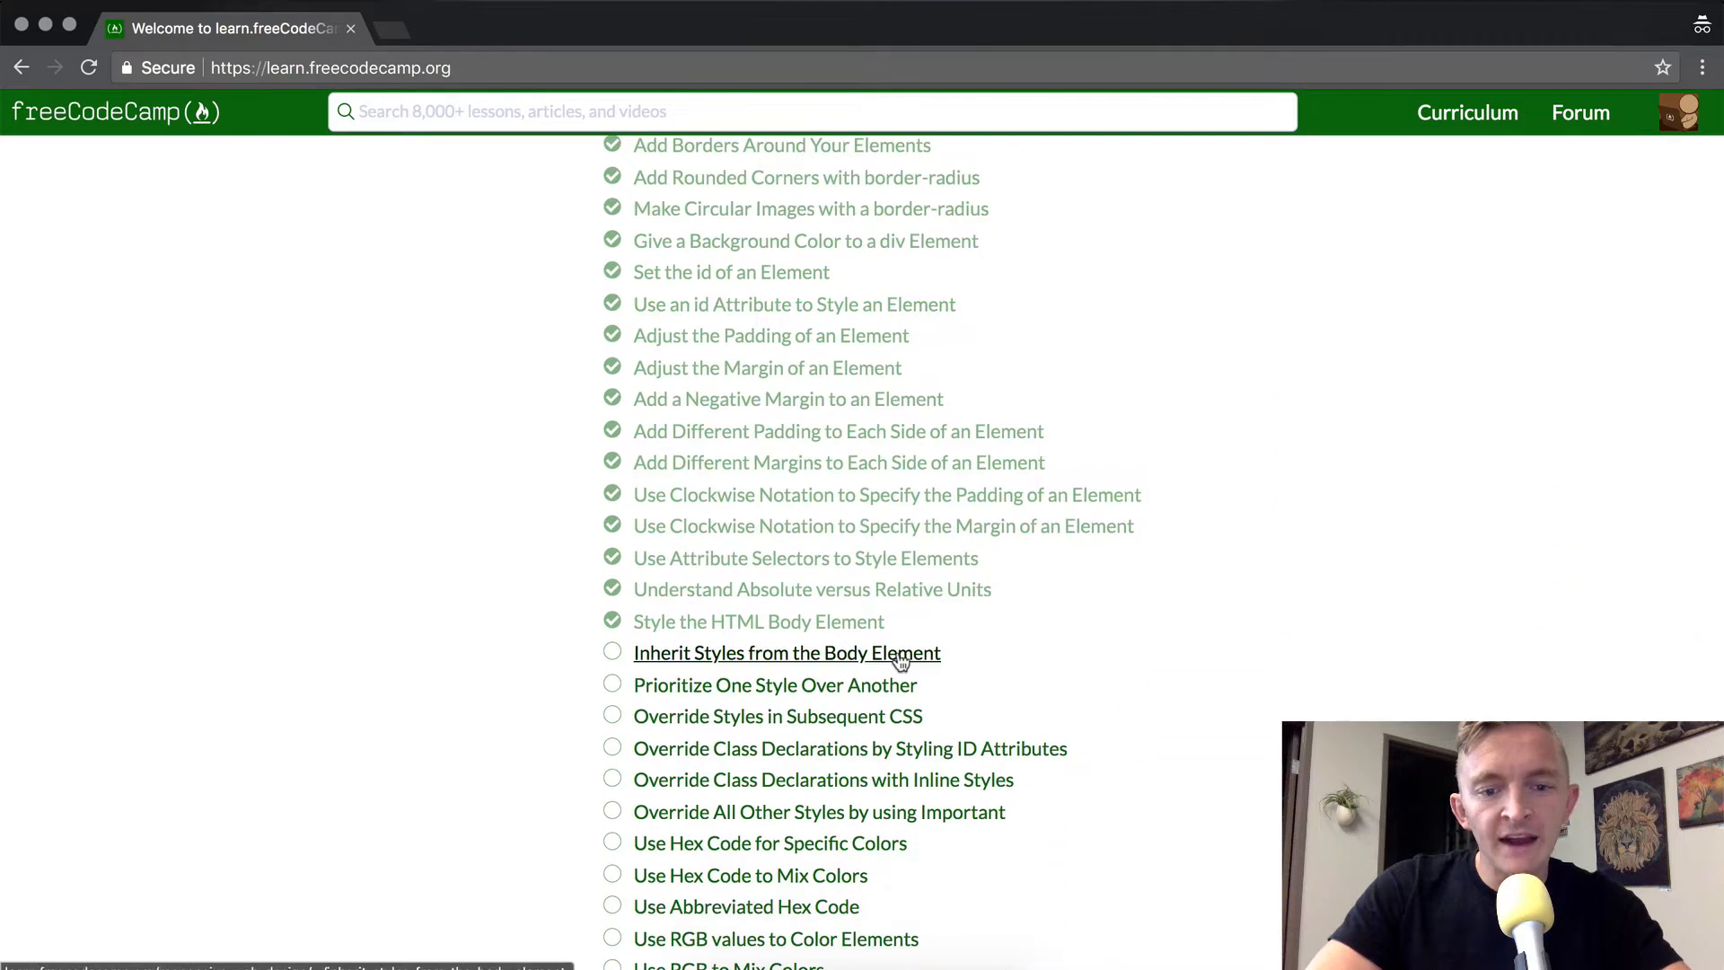
Step: Open the 'Inherit Styles from the Body Element' lesson from the Basic CSS list
left_click(787, 652)
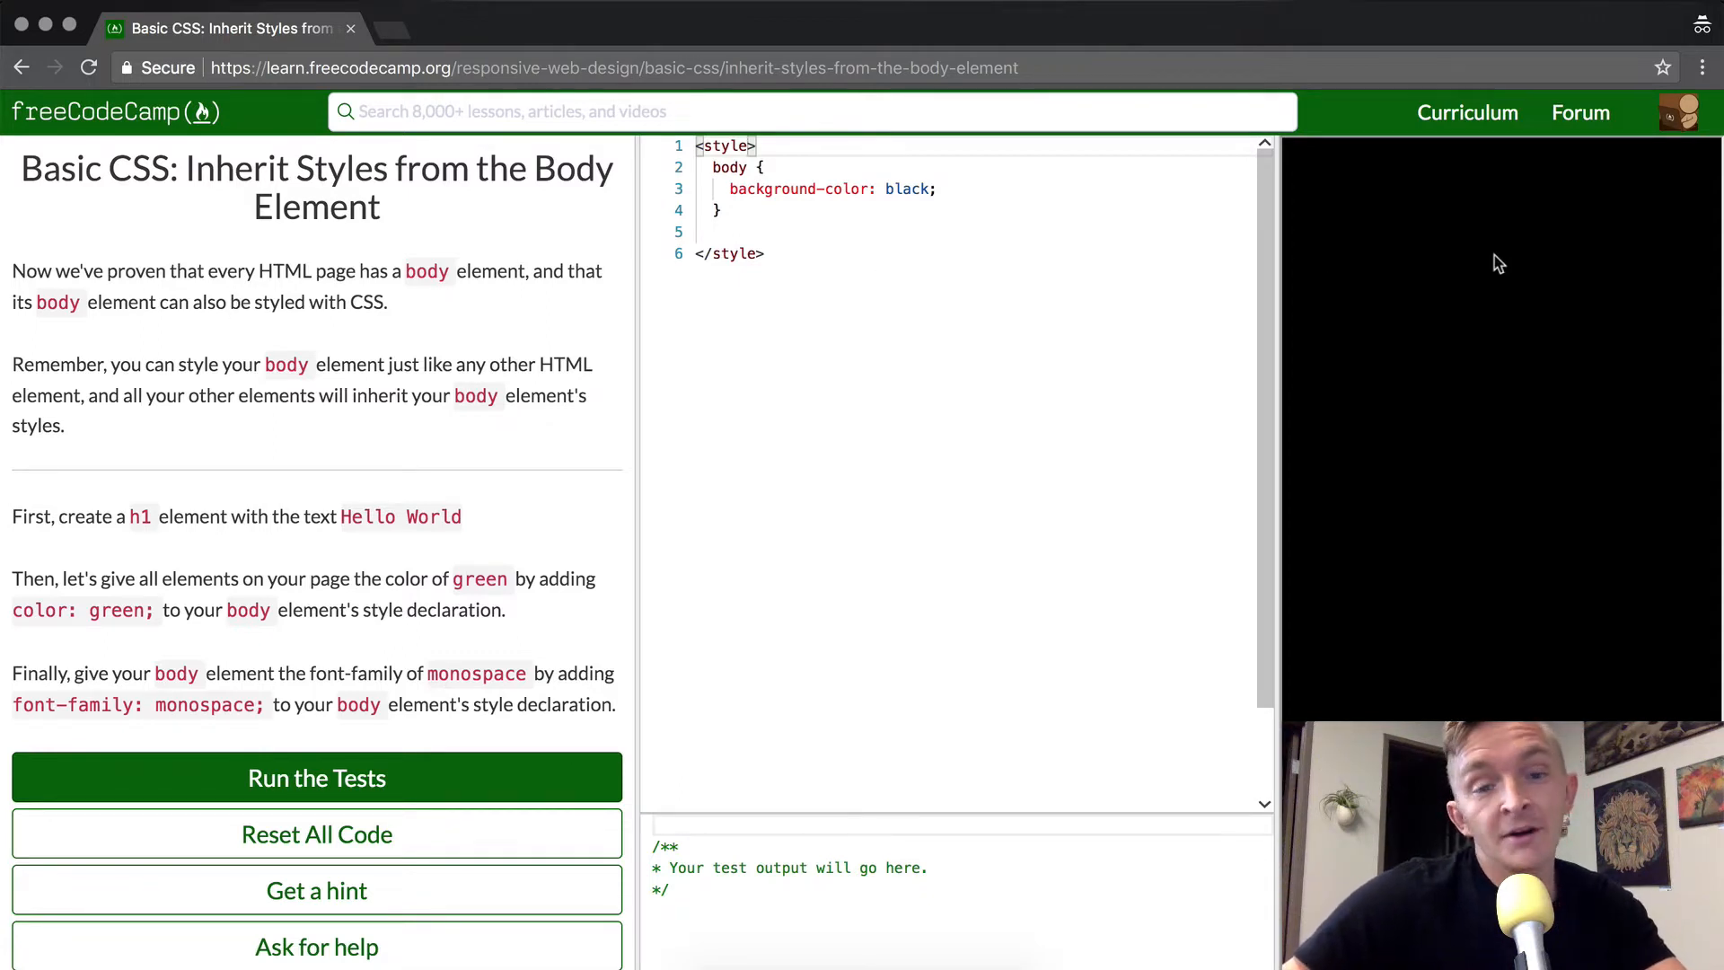
mouse_move(339, 436)
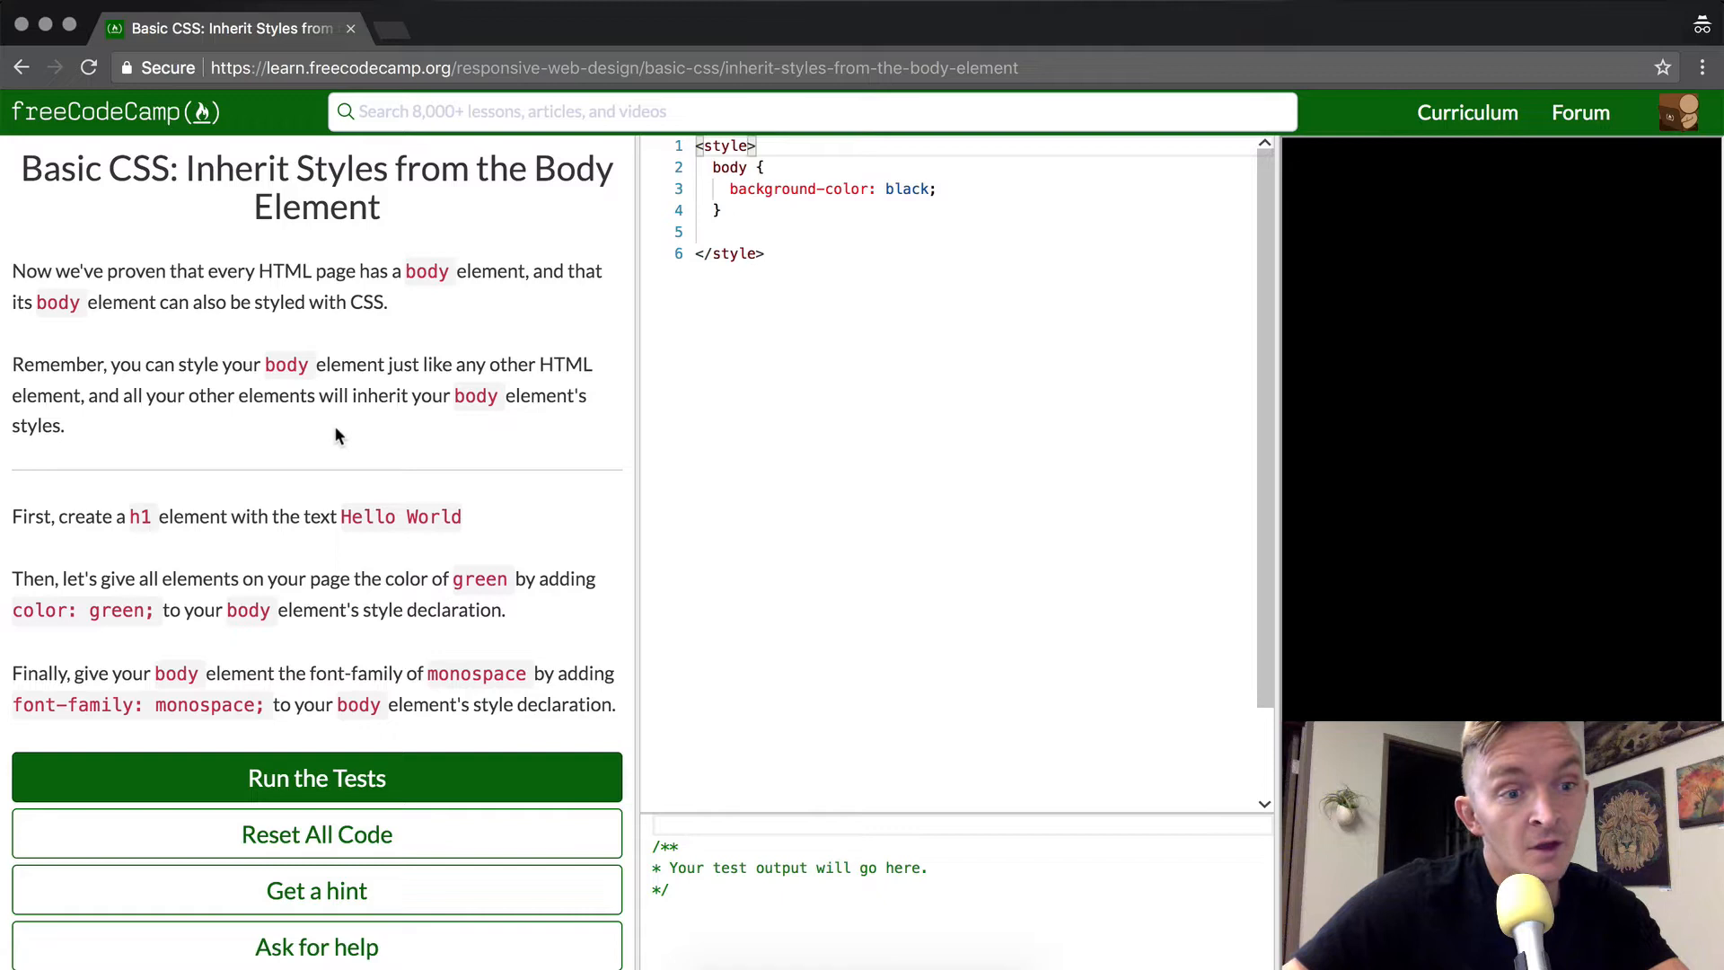
mouse_move(140, 392)
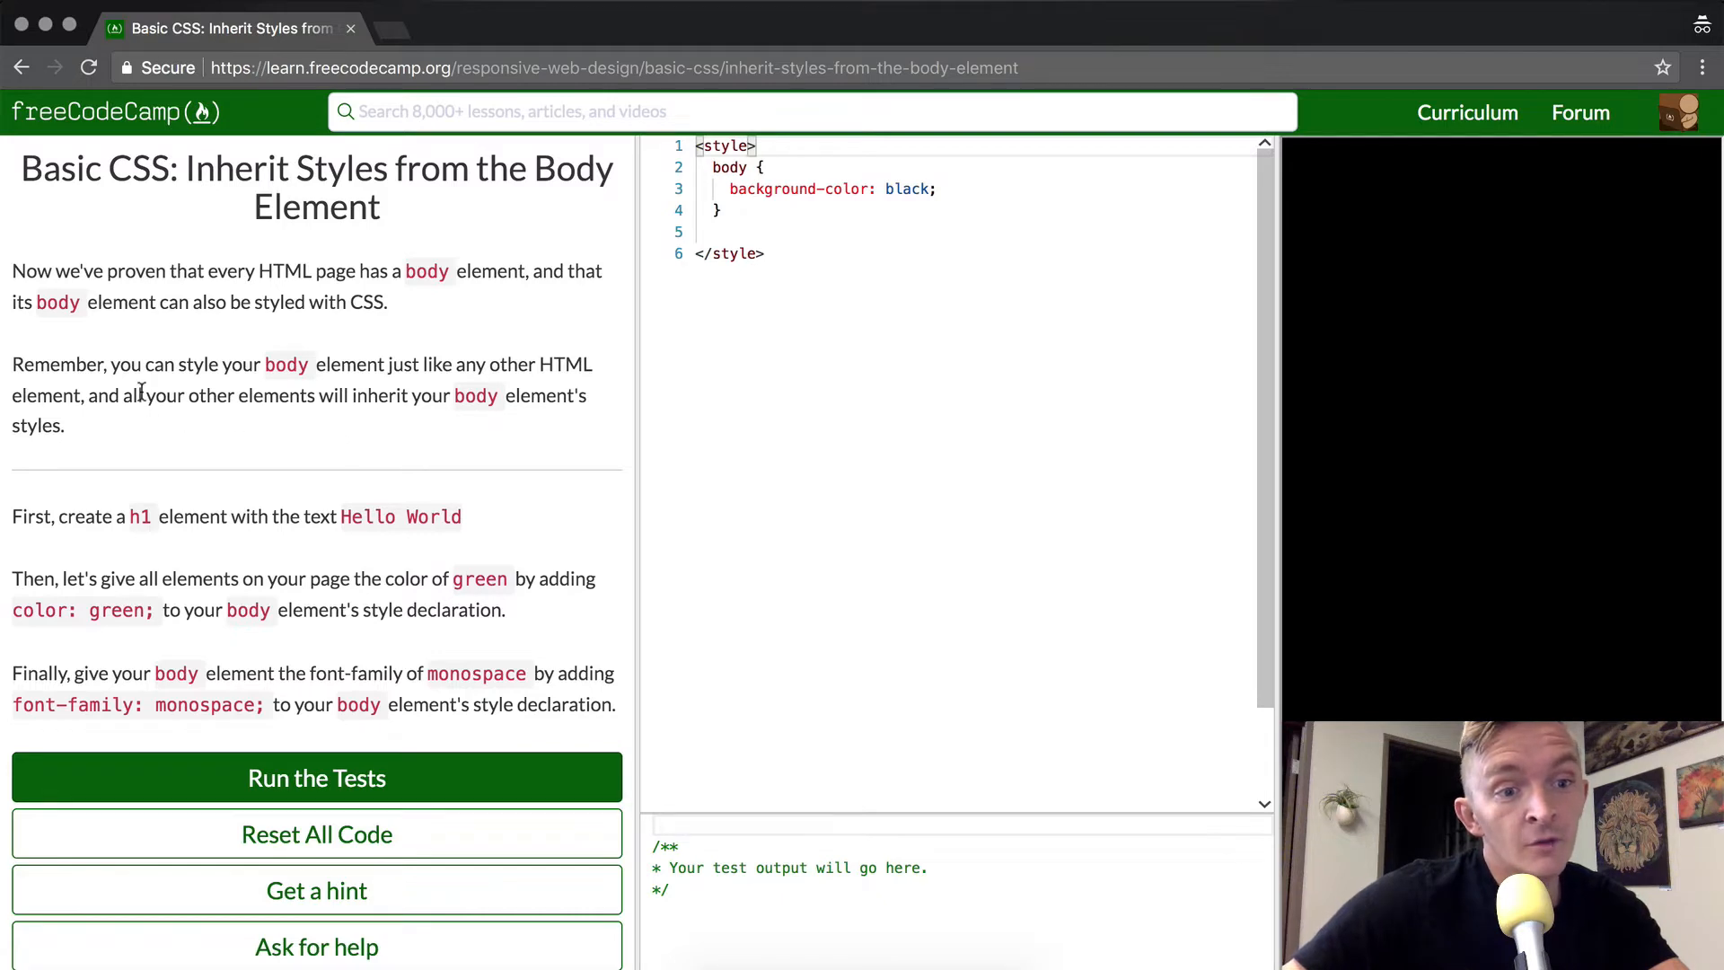
mouse_move(415, 383)
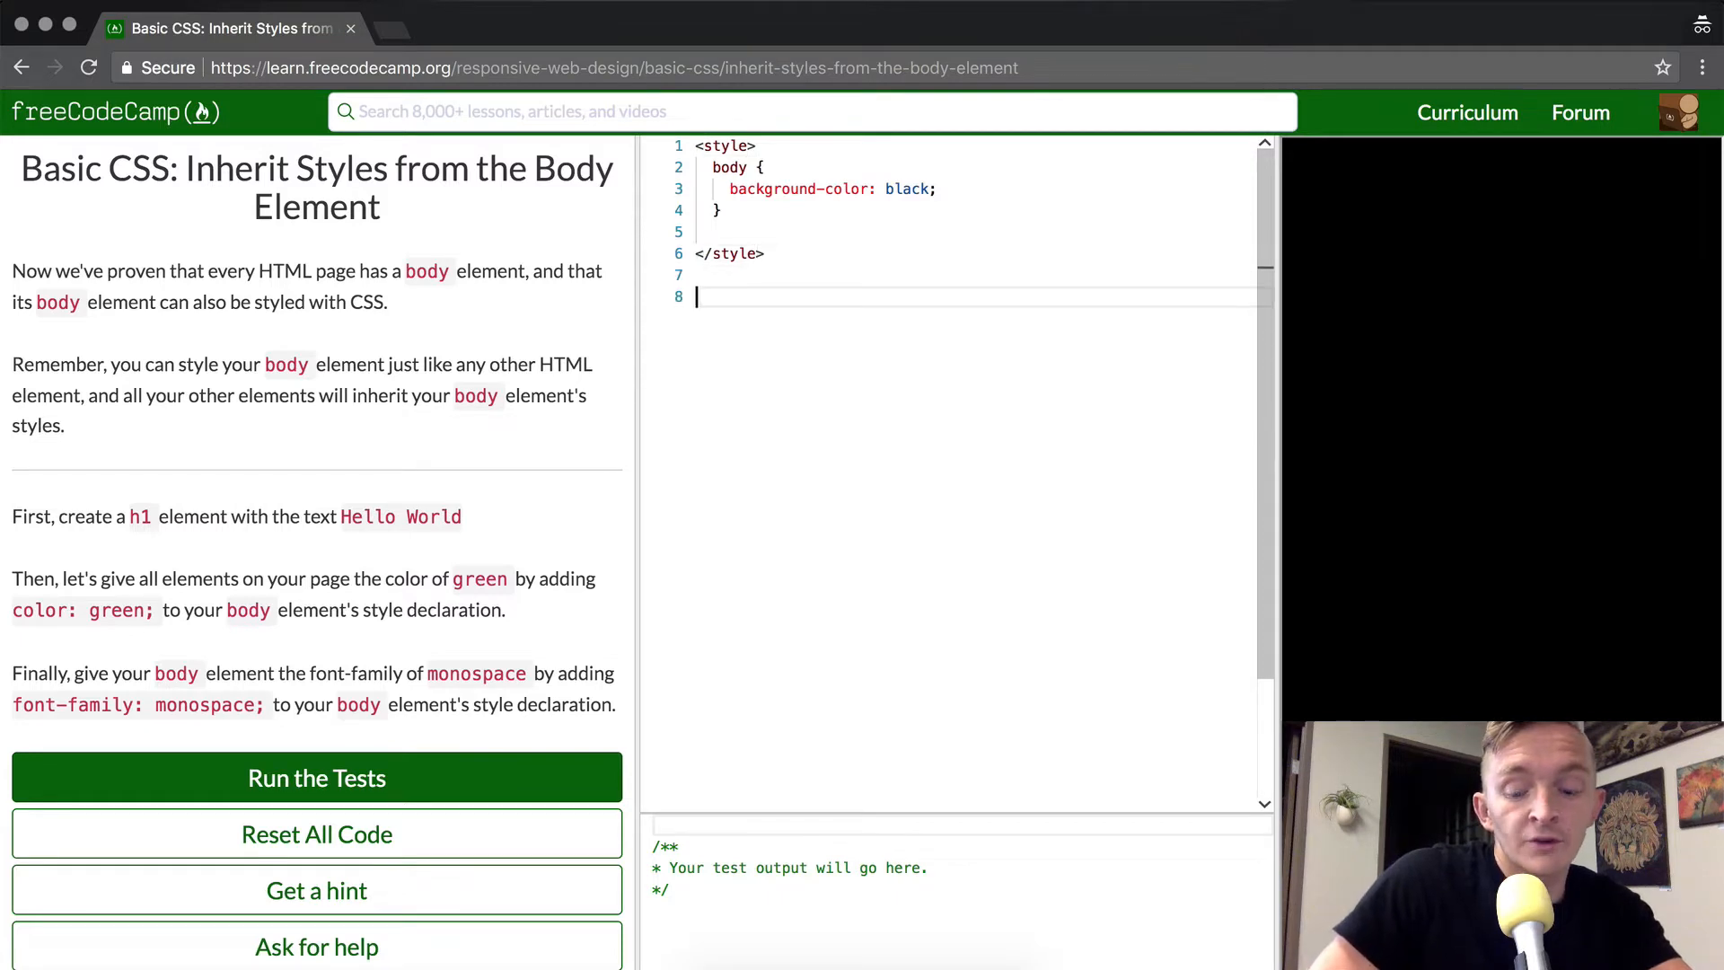
Step: Add a body element wrapping an h1 reading 'Hello World'
type("<body>")
type("<h1></h1>")
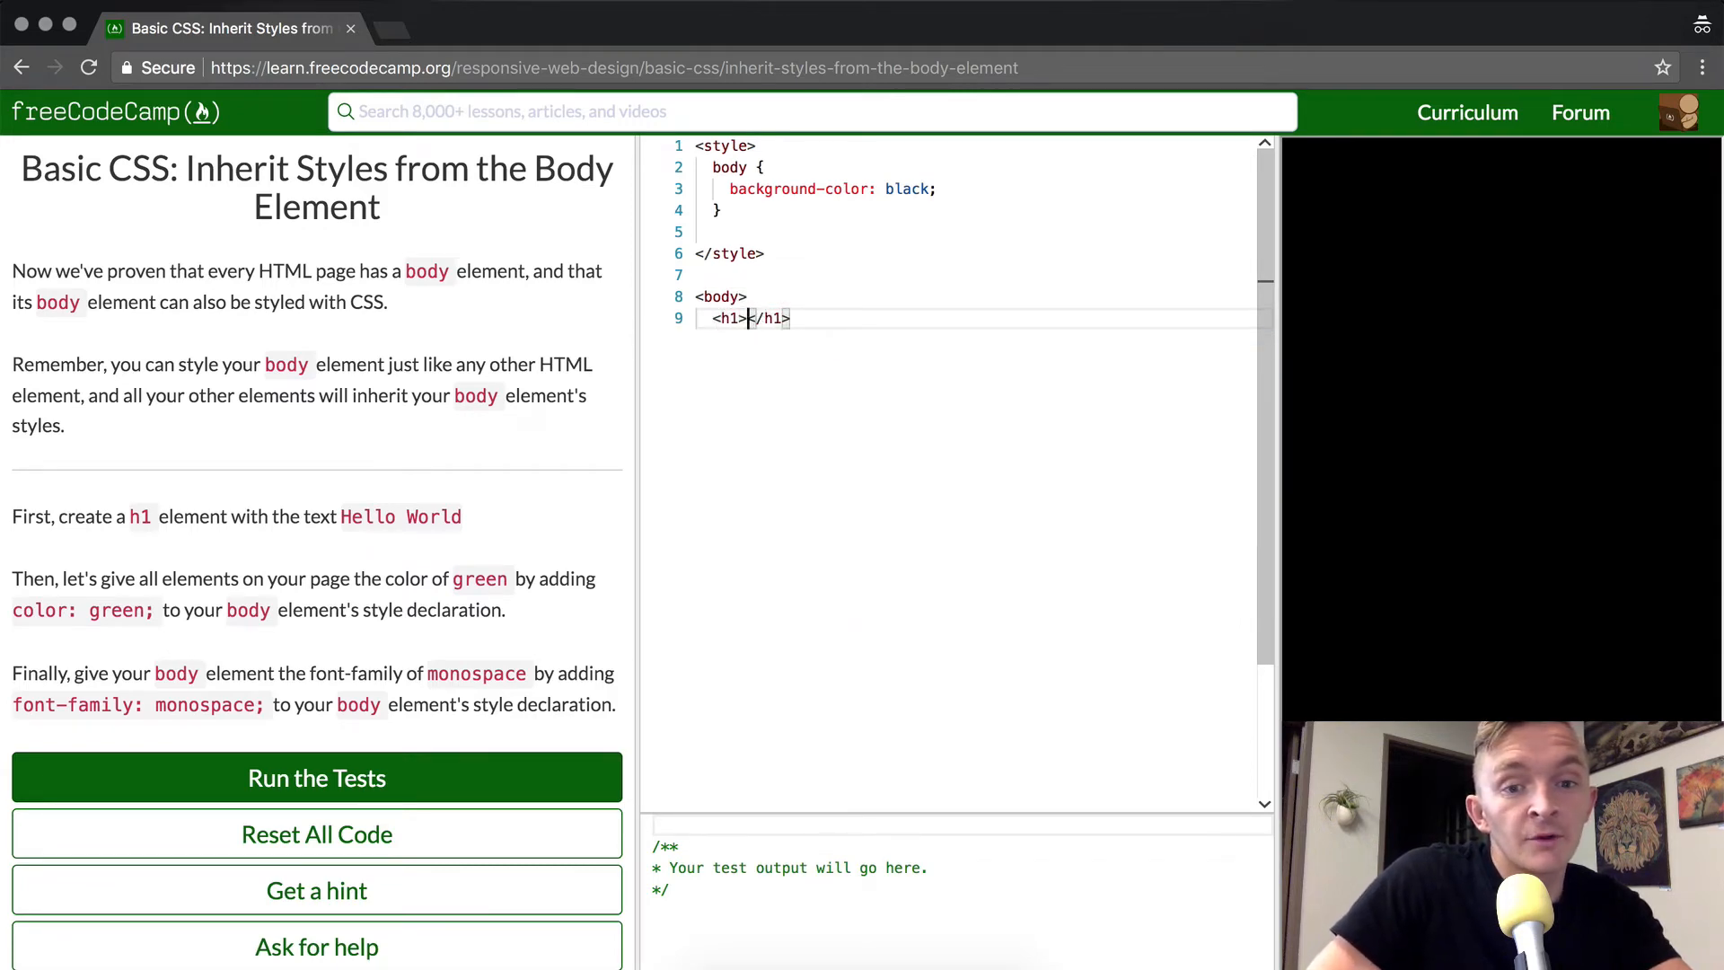
type("Hello w")
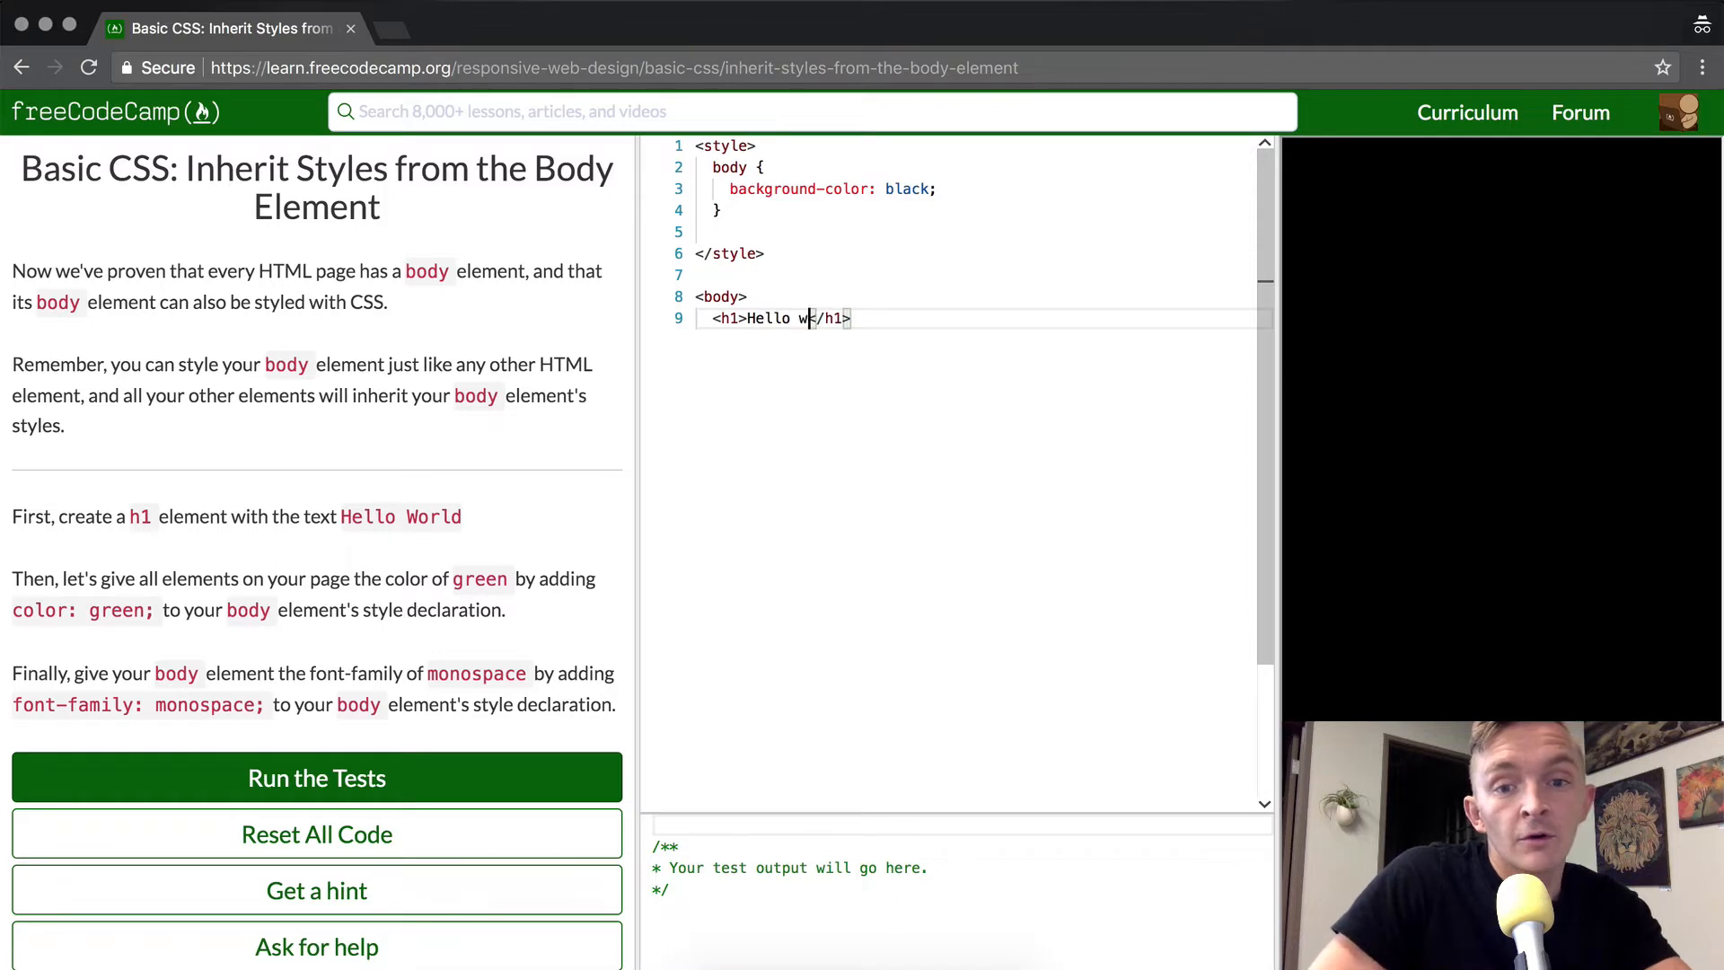
type("orld")
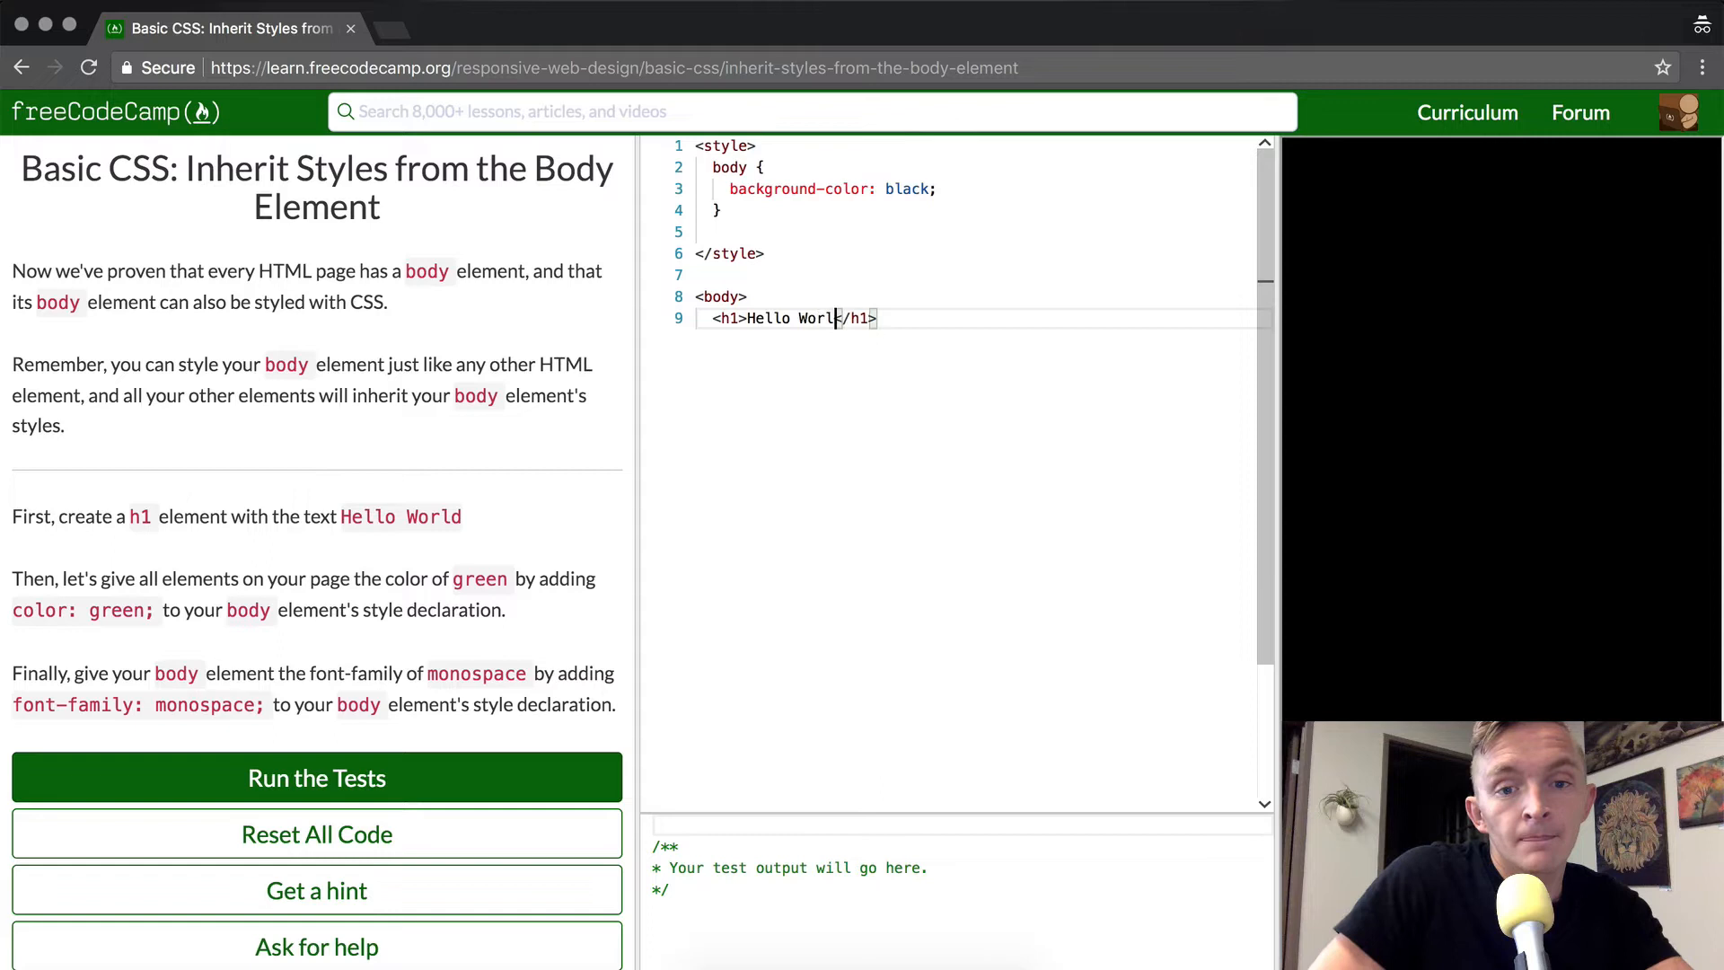
type("</body>")
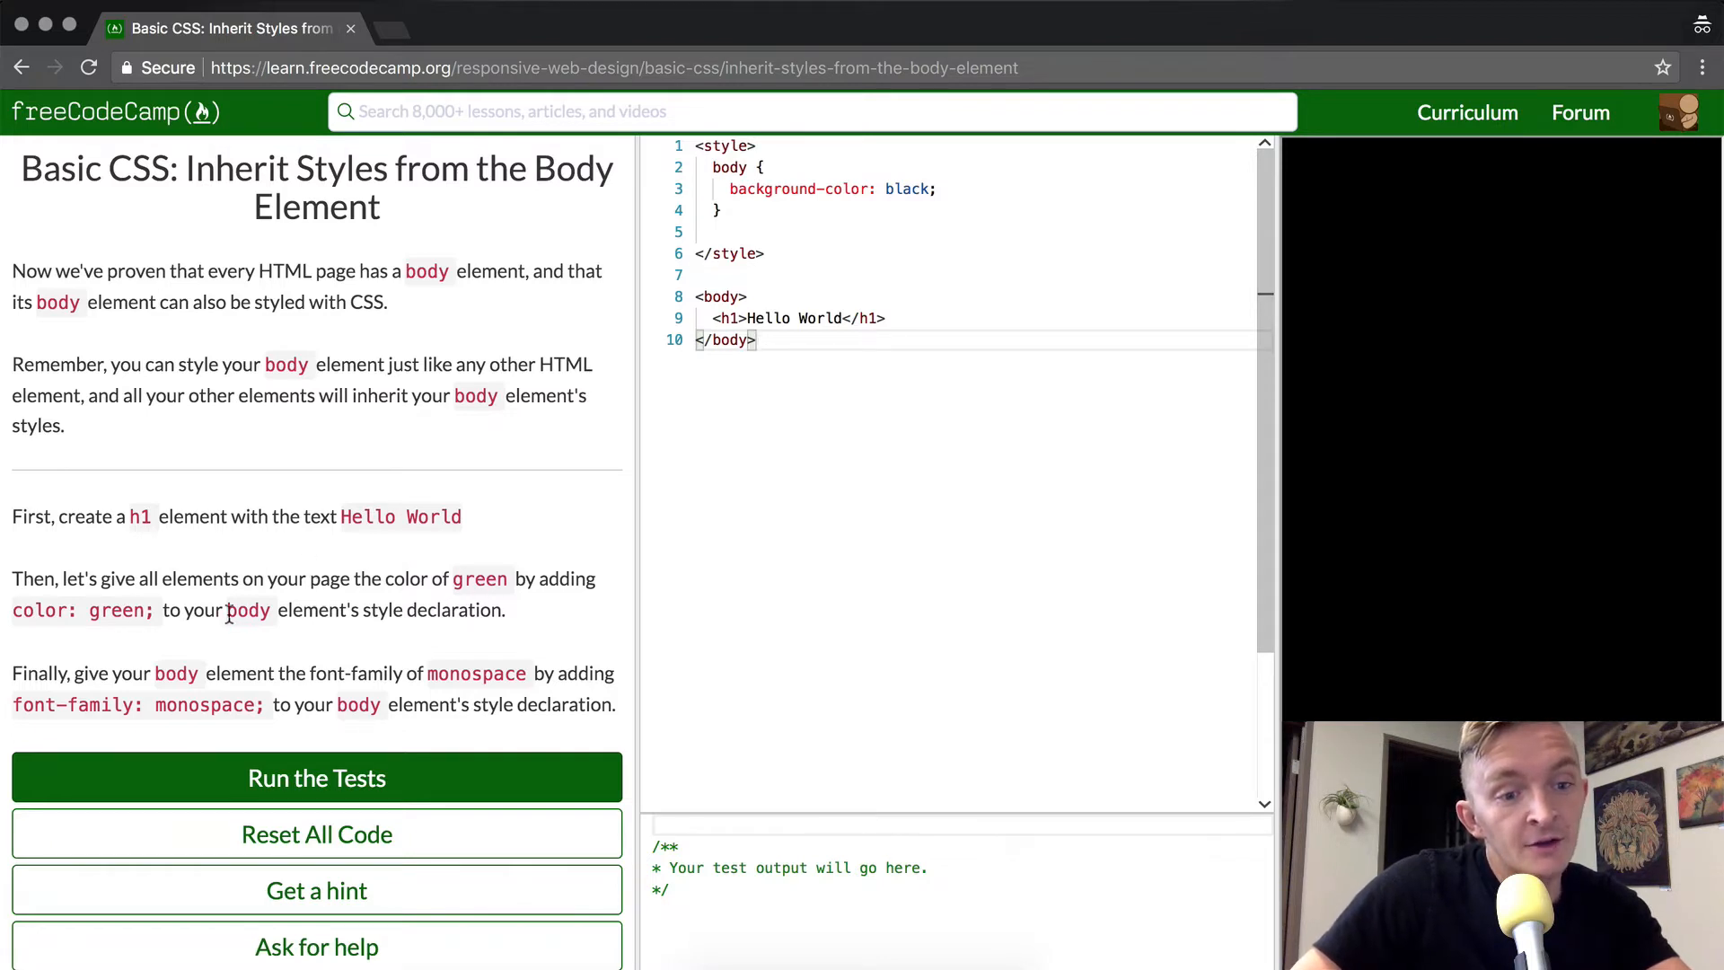
mouse_move(746, 190)
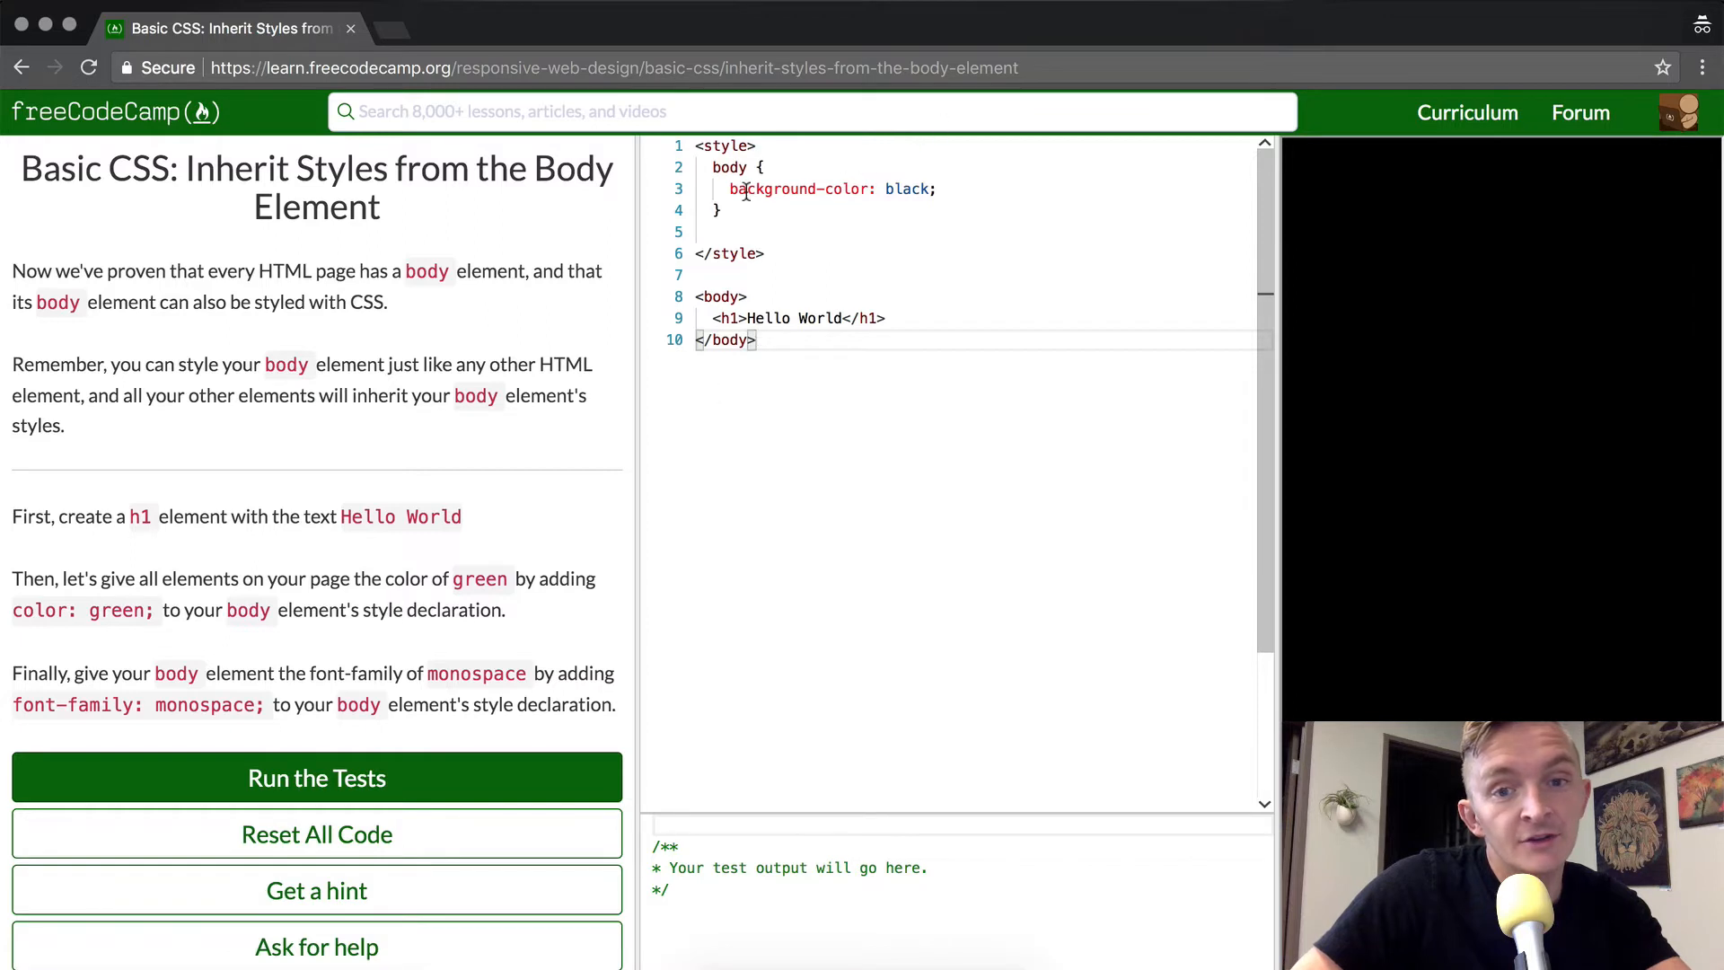
Step: Add 'color: green;' to the body CSS rule
type("color:")
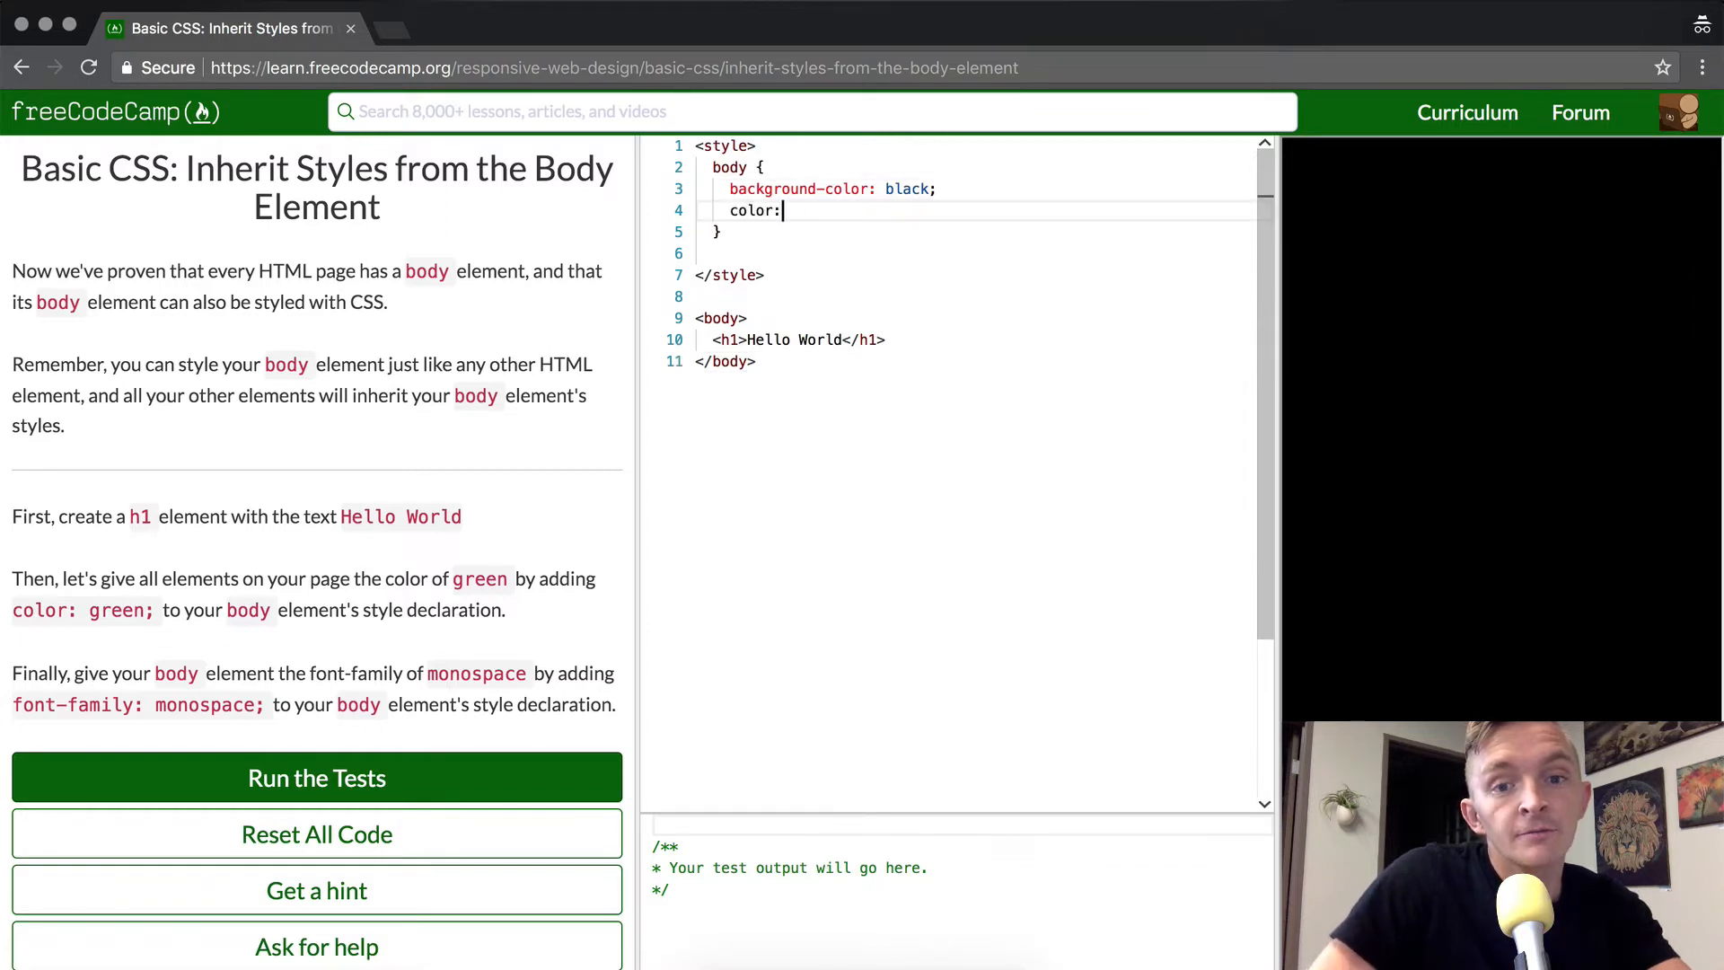
type("green")
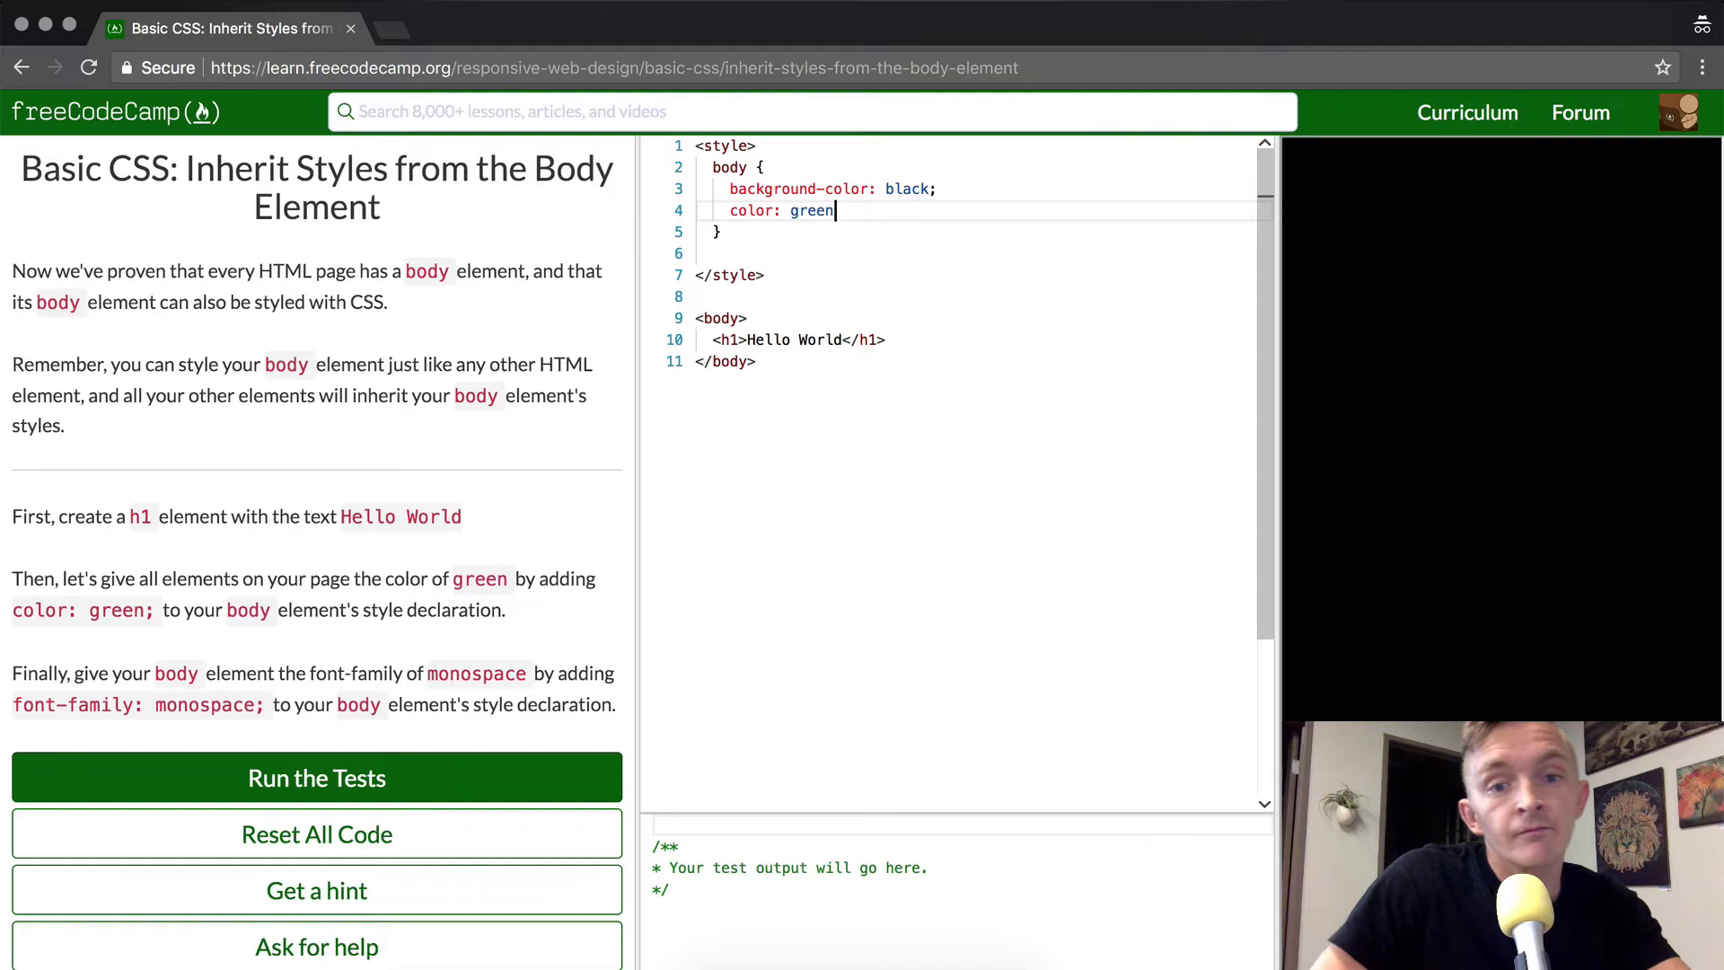
type(";")
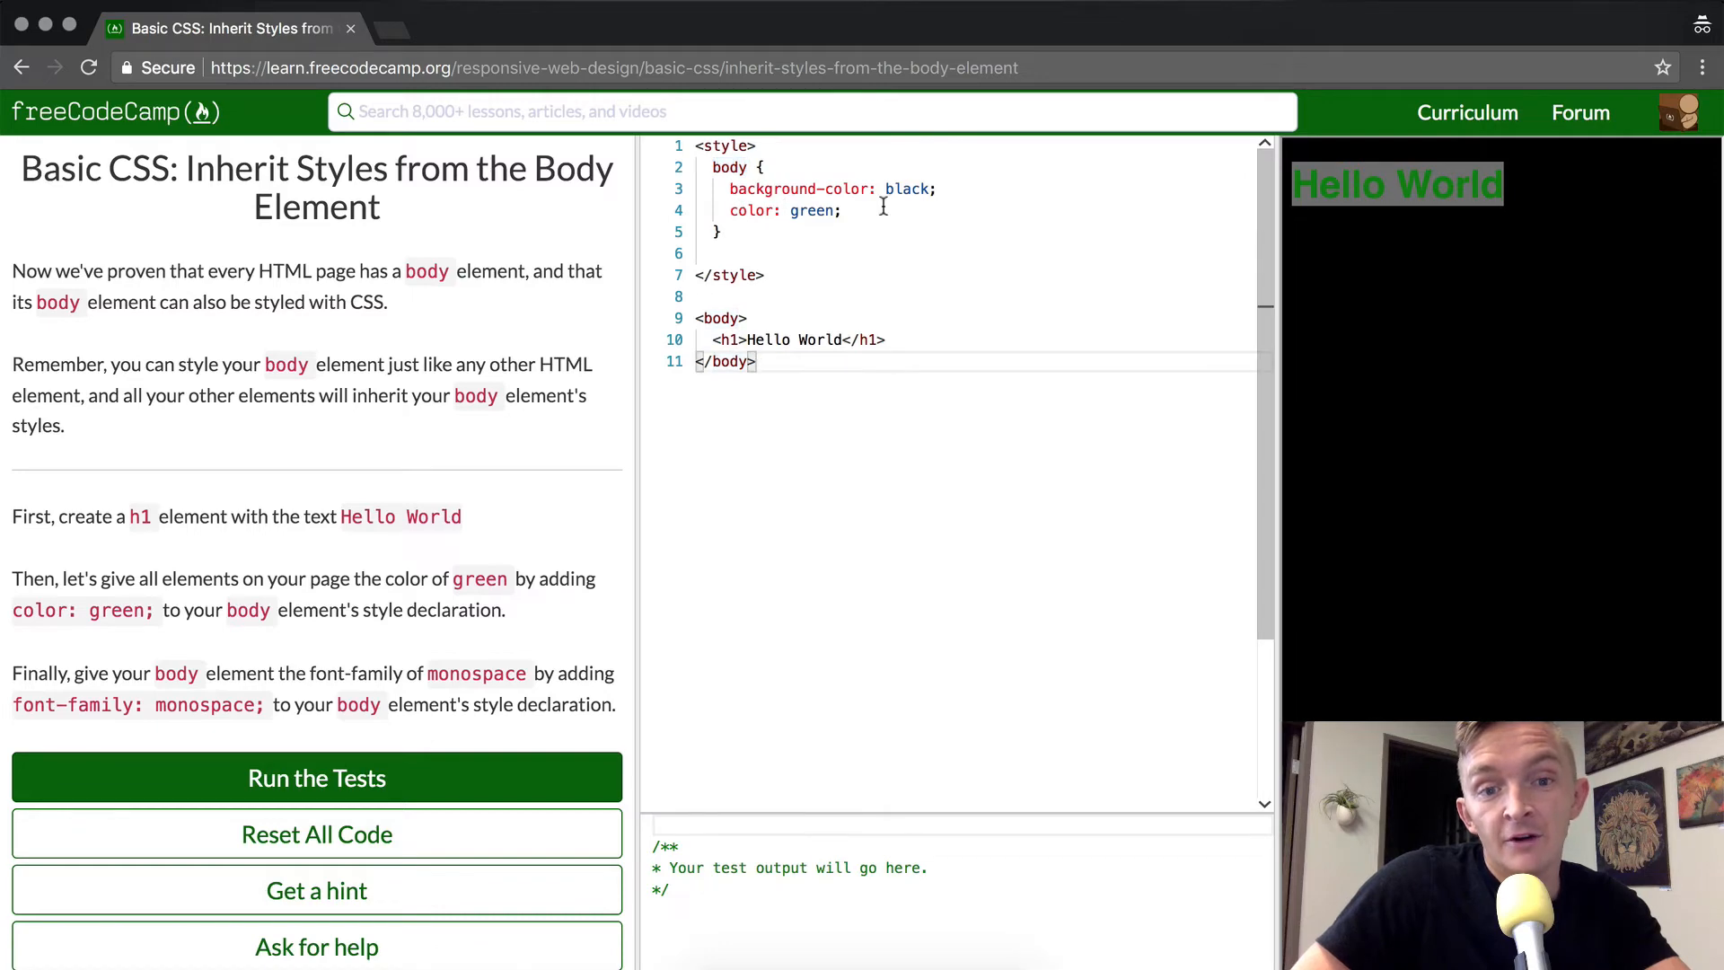
mouse_move(158, 691)
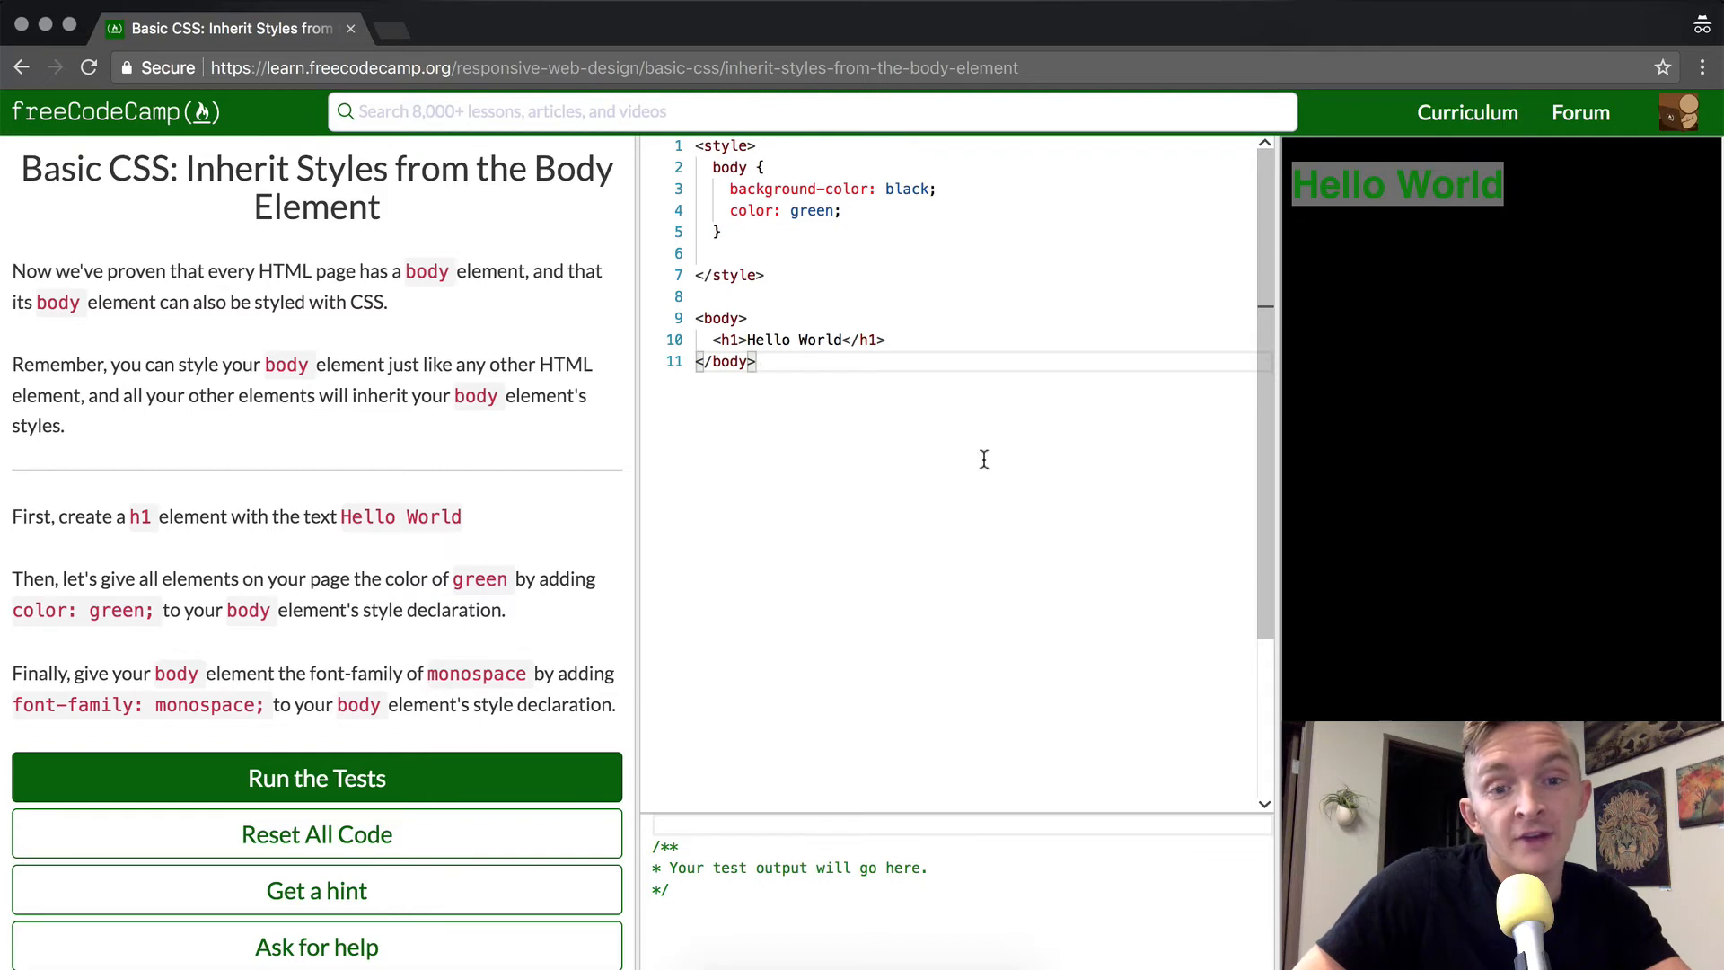
Step: Add 'font-family: monospace;' to the body rule and run the tests to pass
key("enter")
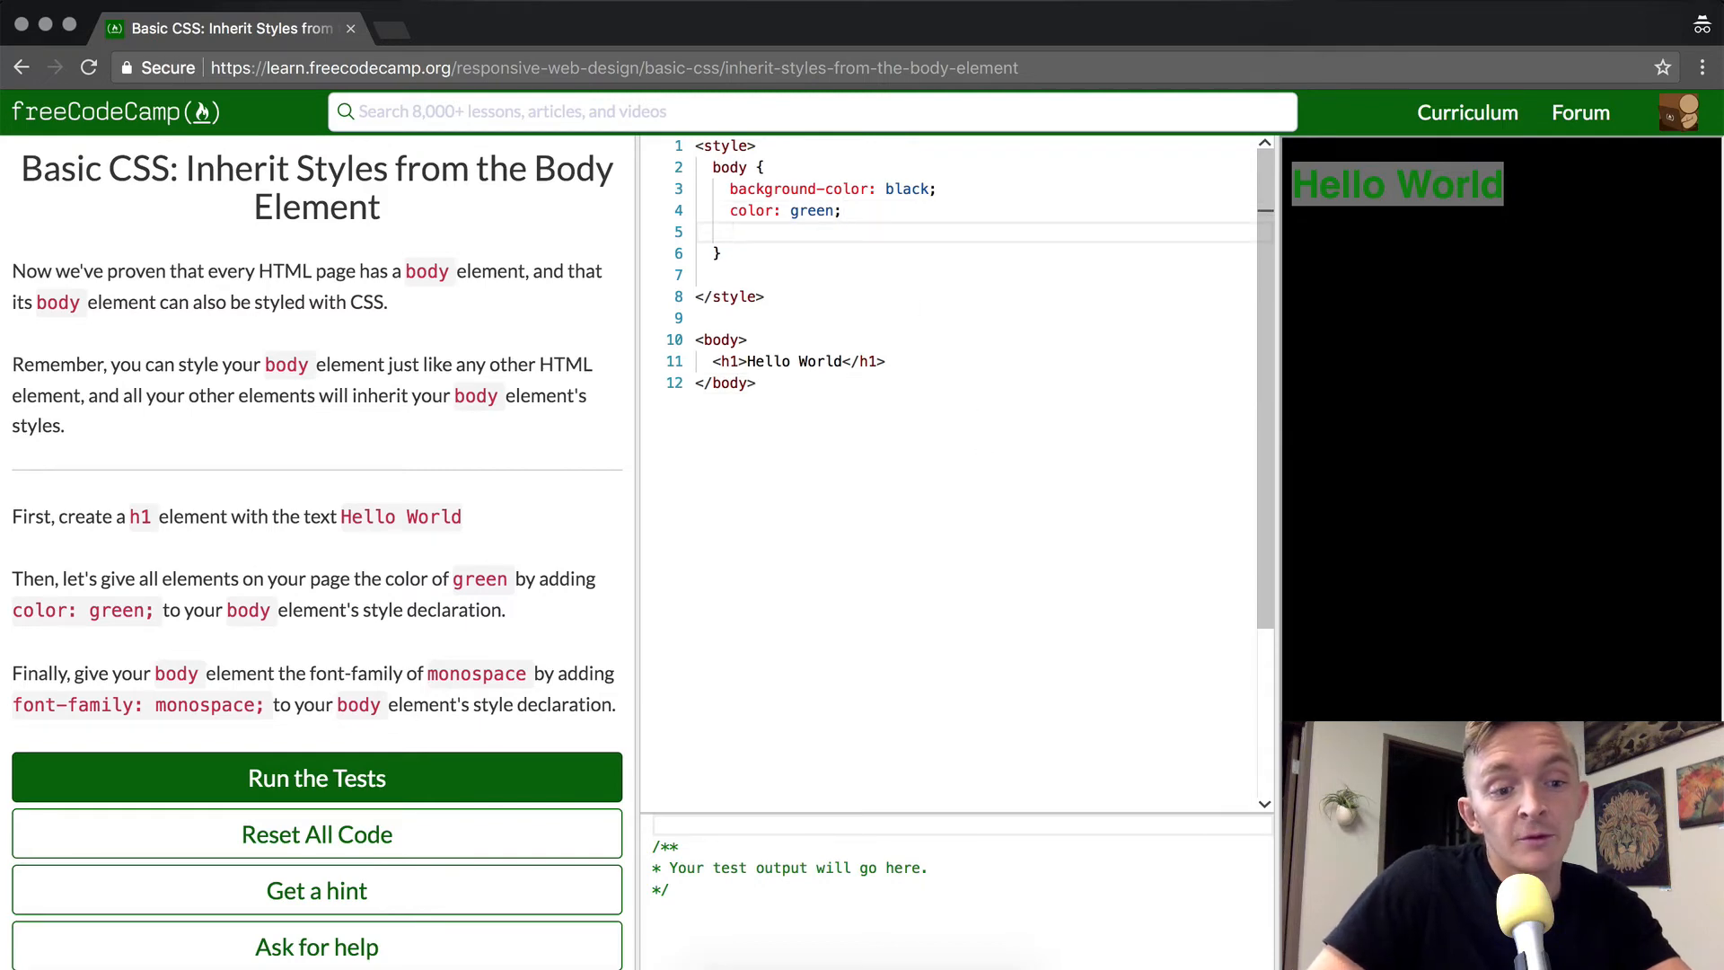
type("font-family")
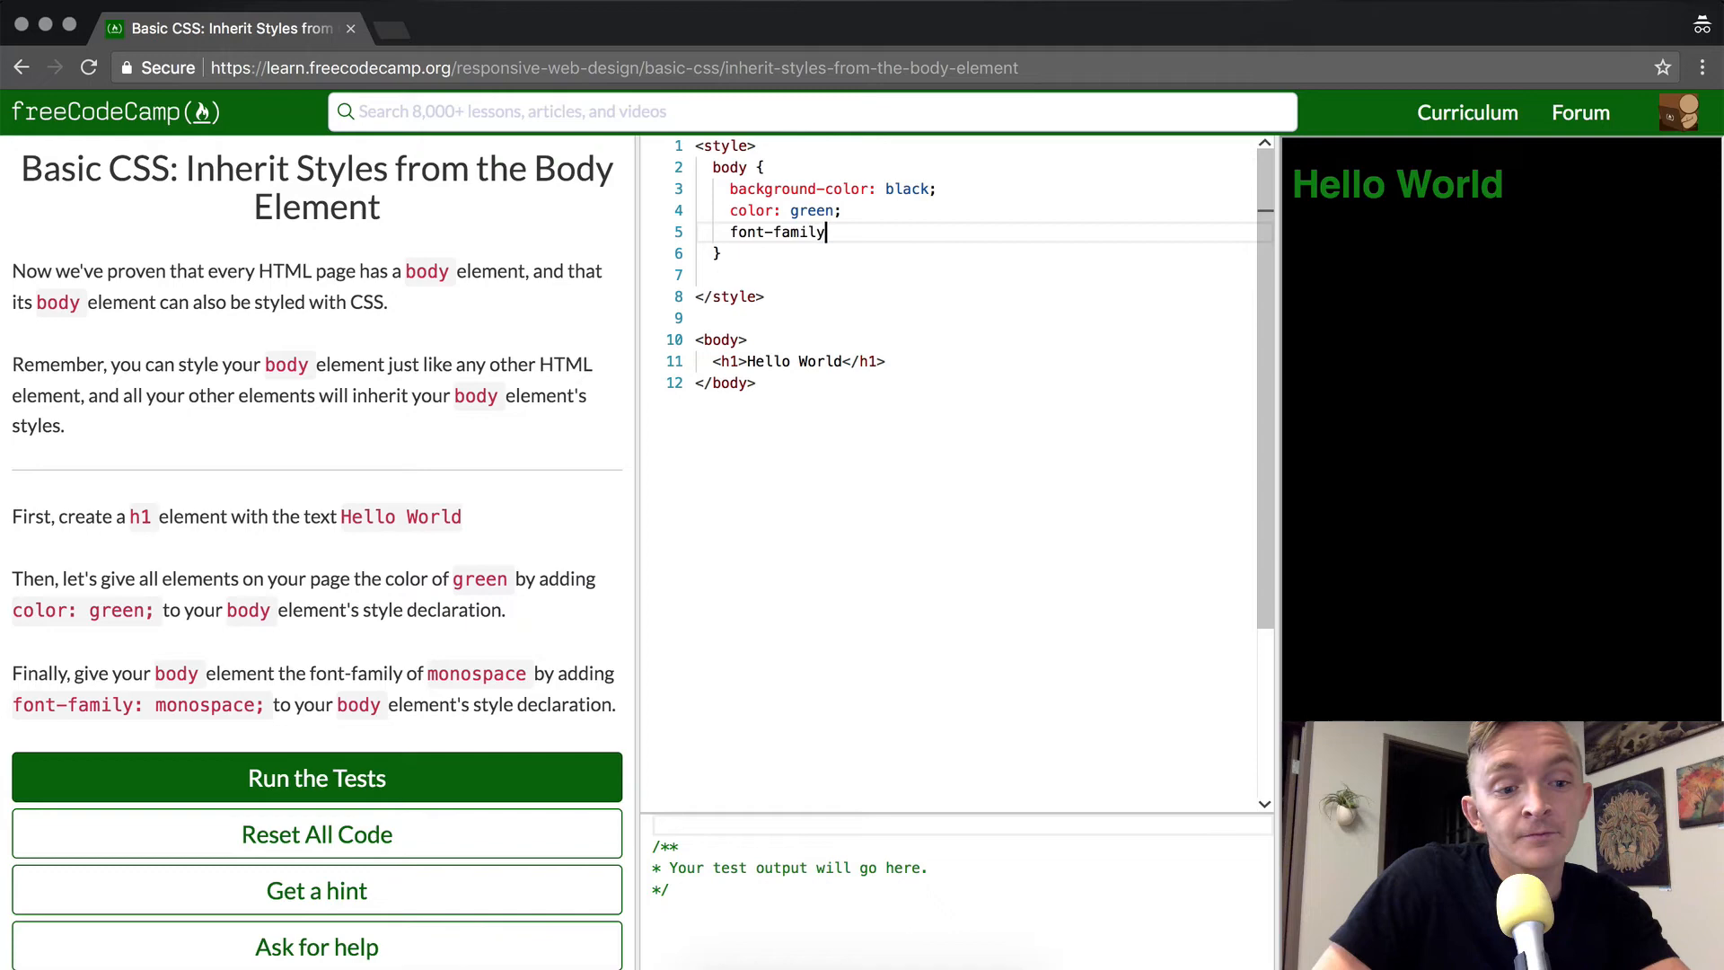
type(": monospace")
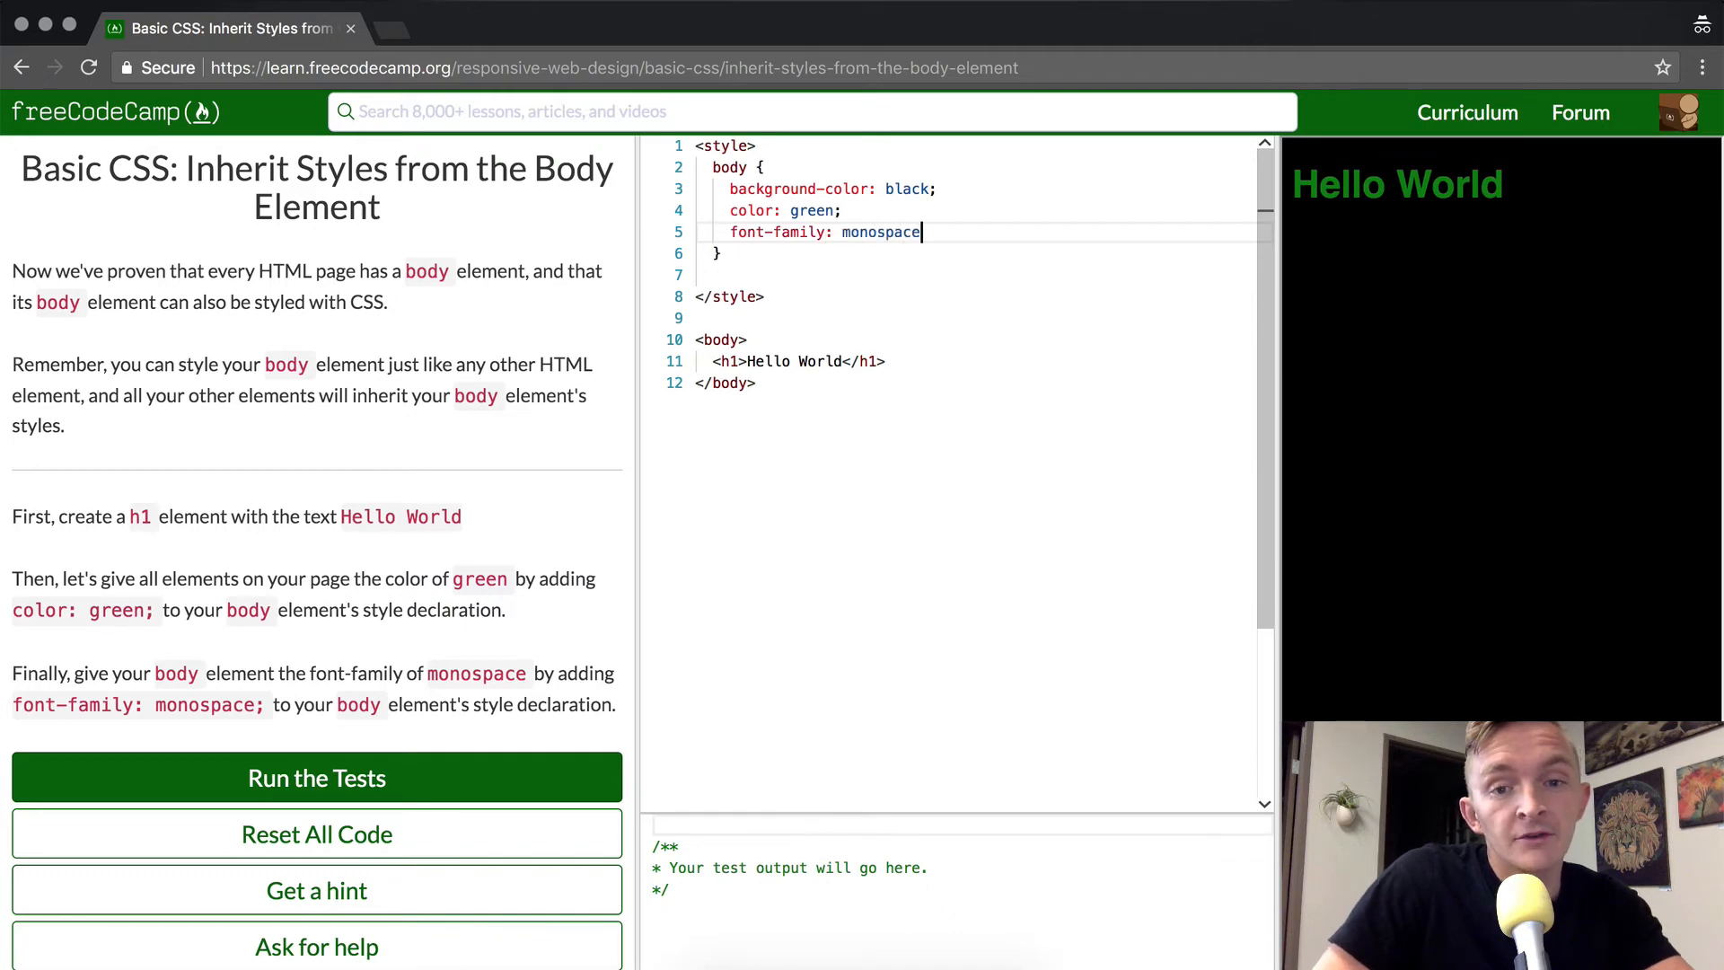
type(";")
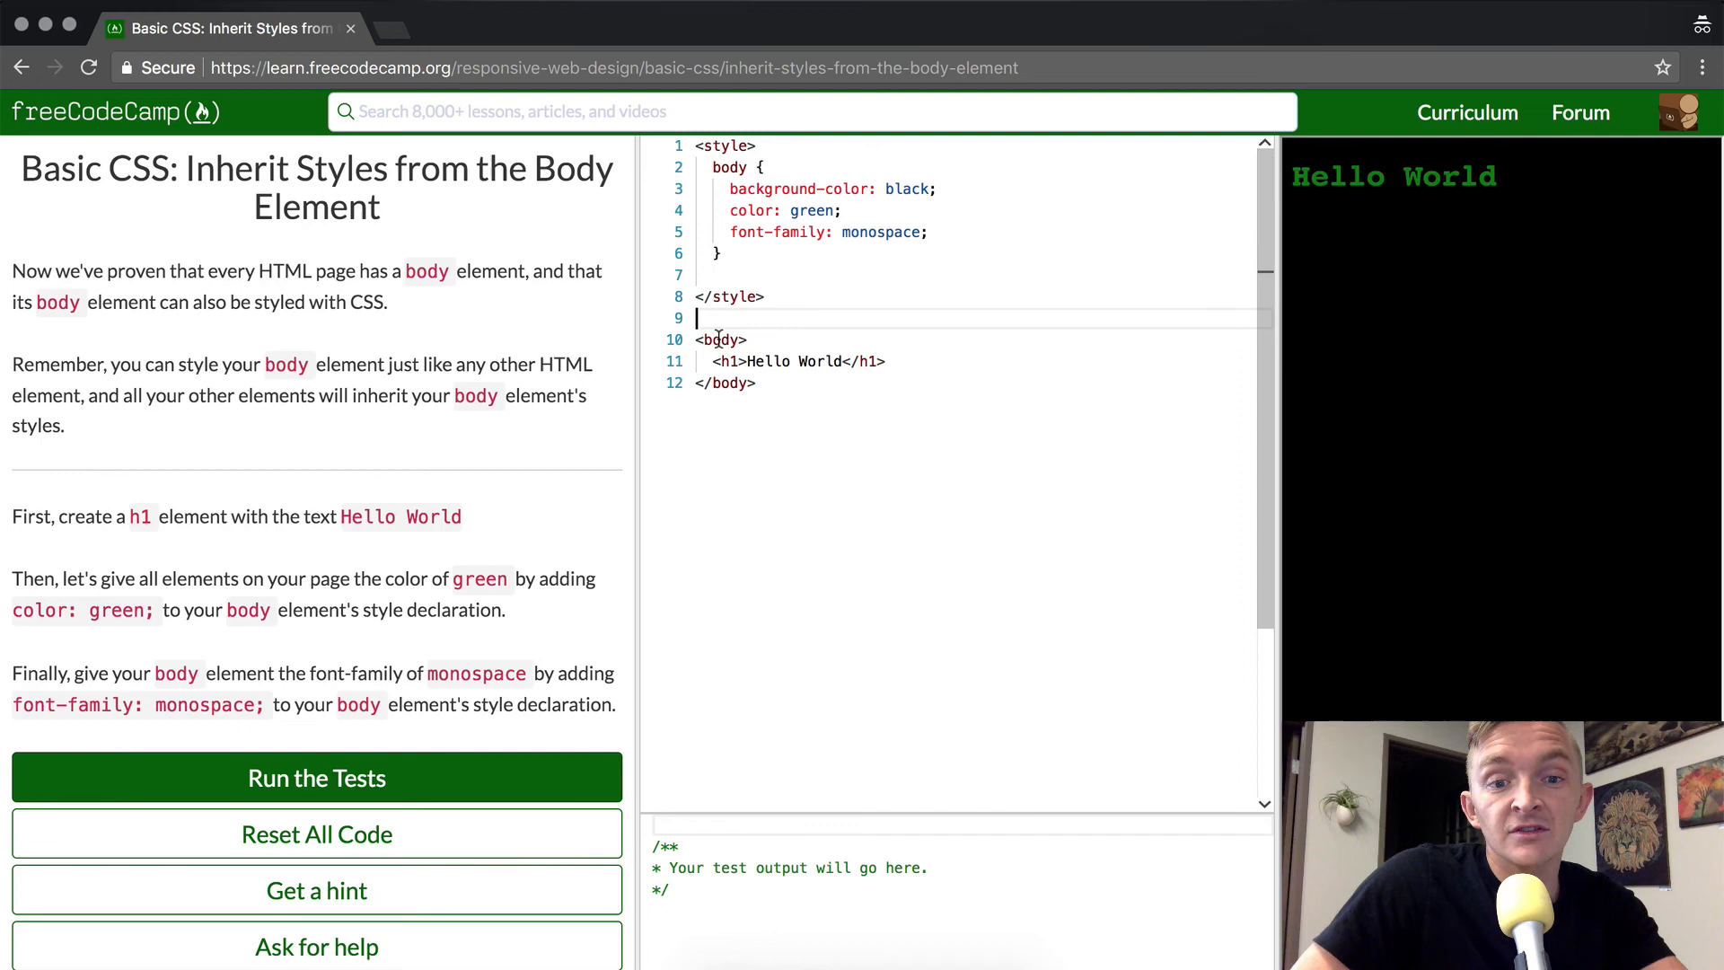
left_click(731, 361)
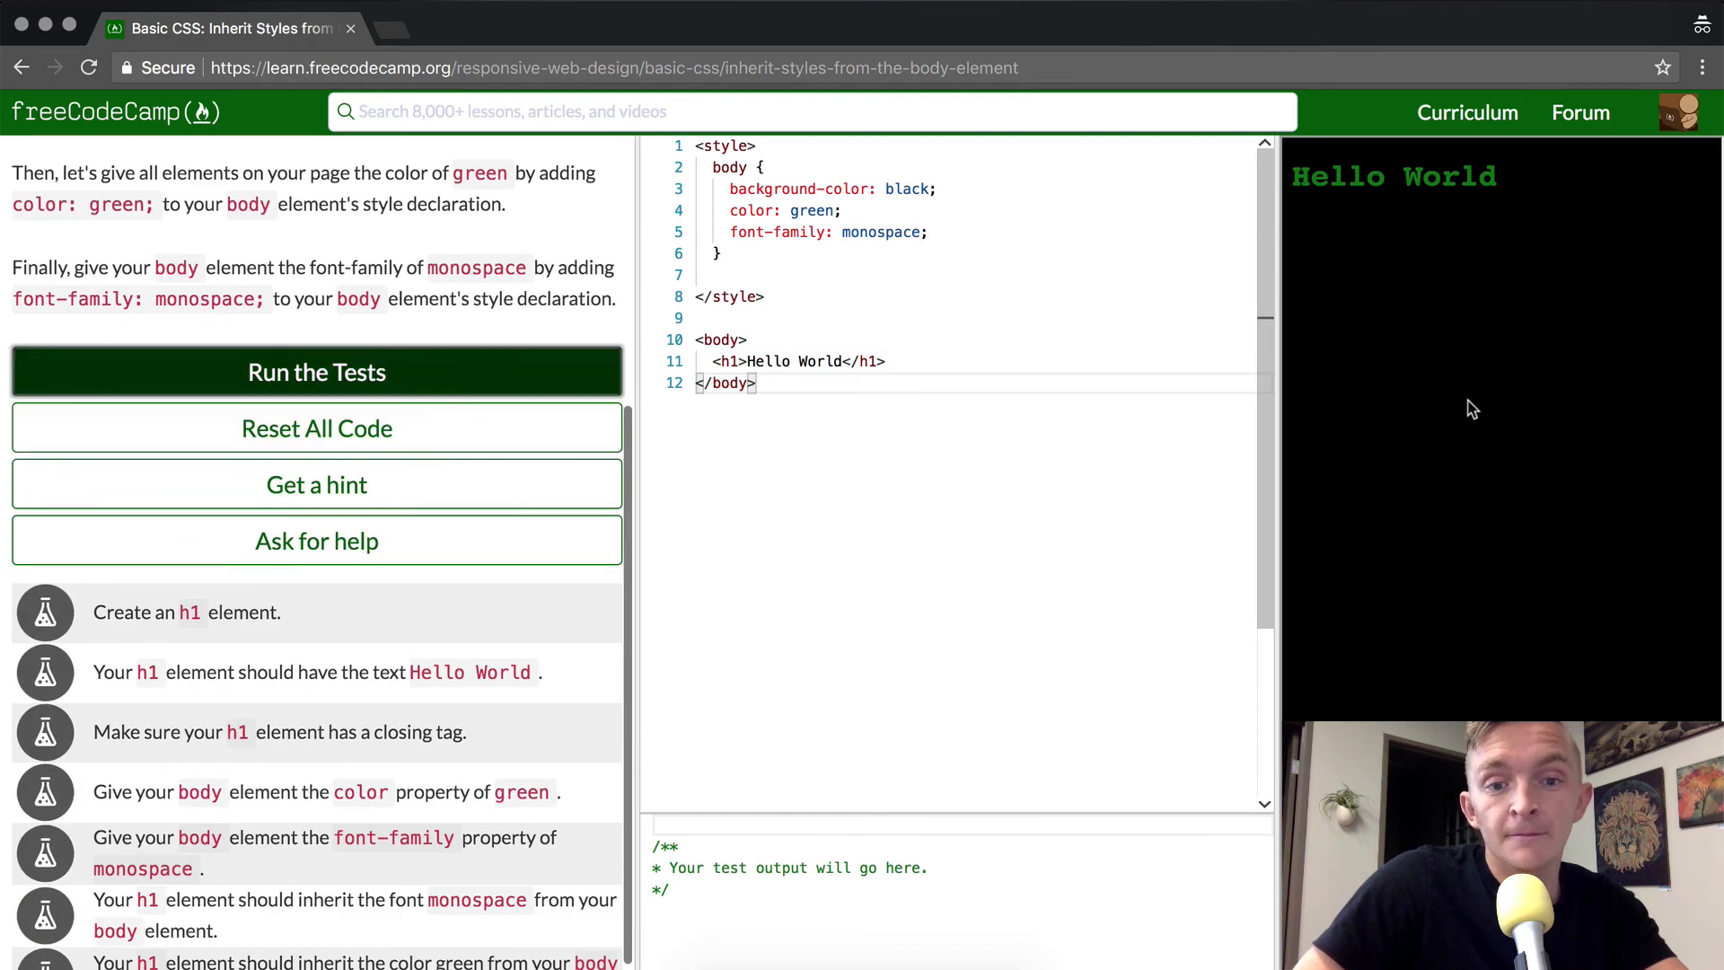
left_click(317, 372)
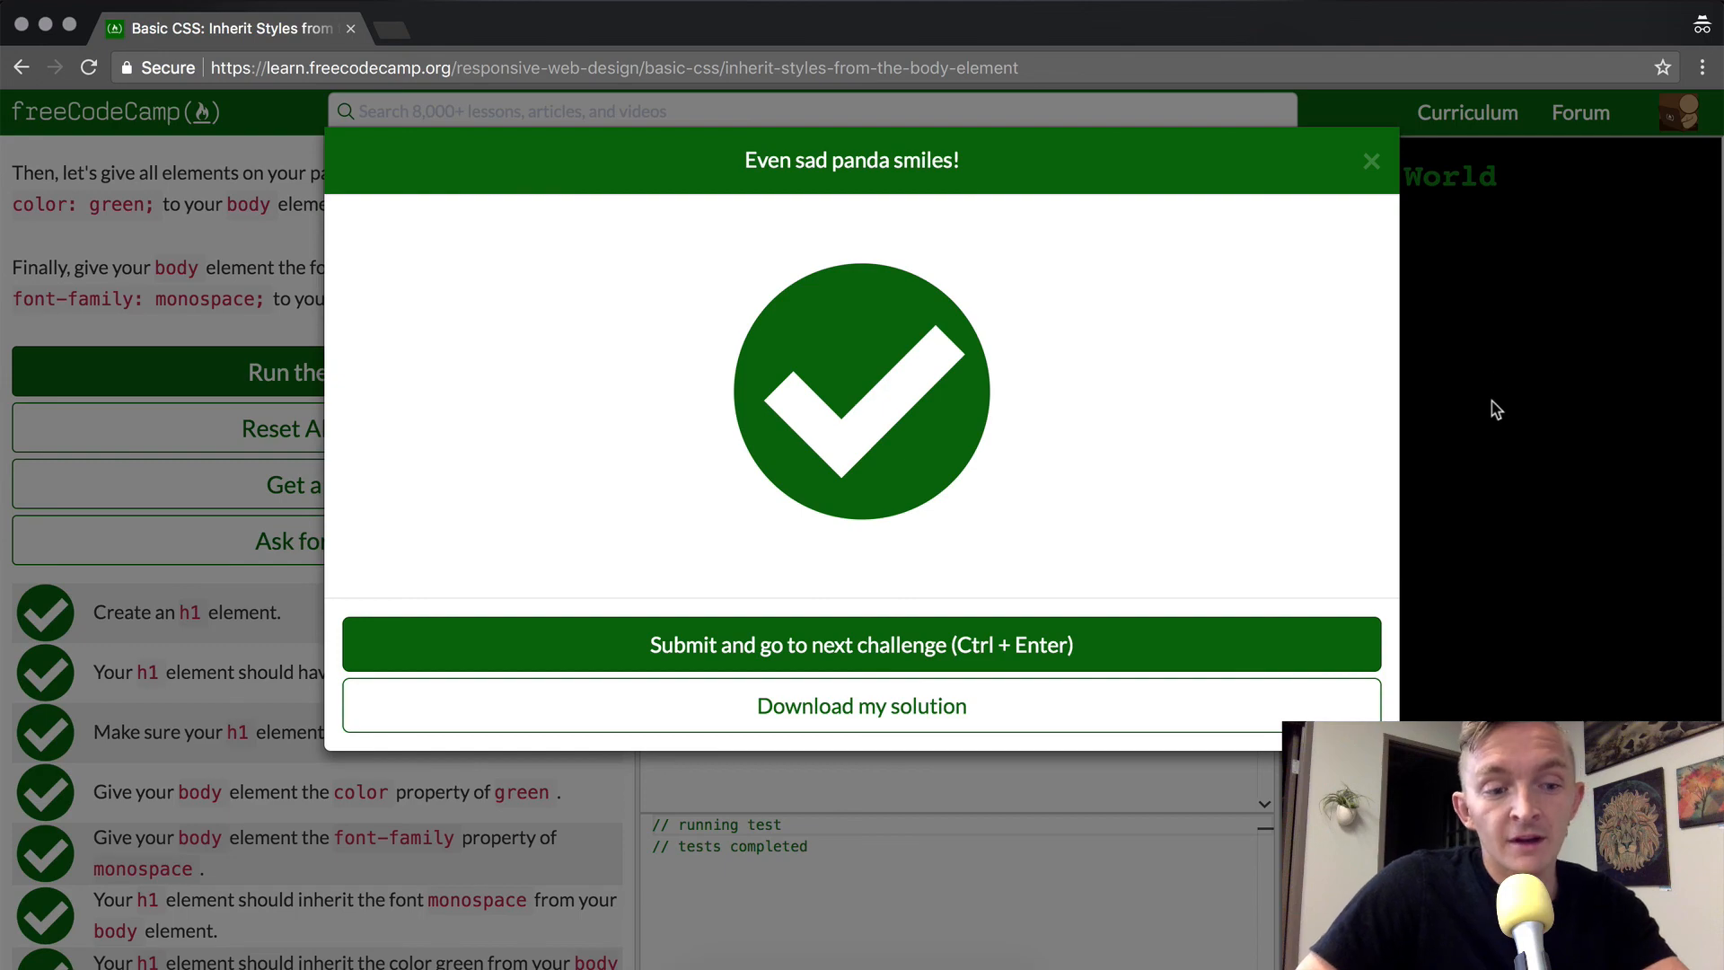